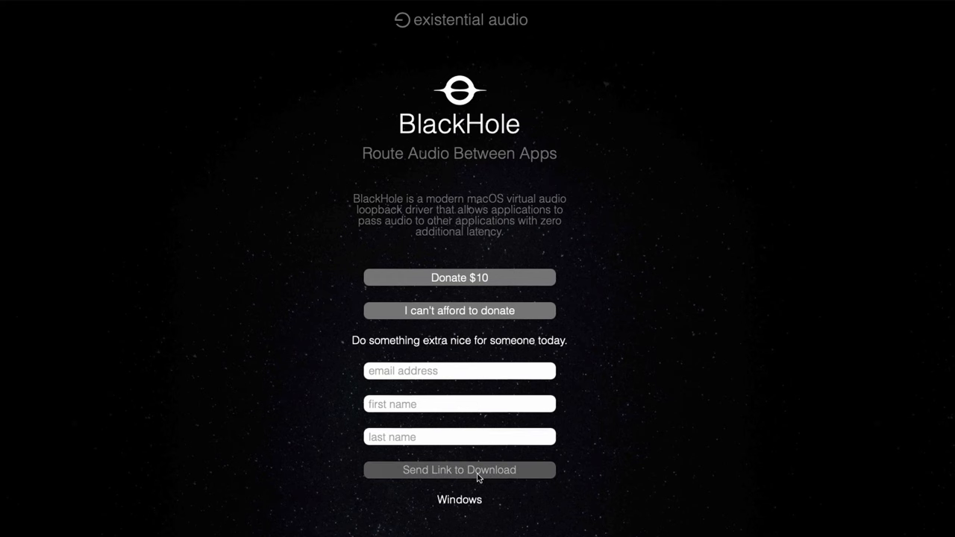
# Step: Get past the BlackHole sign-up page to the 2ch, 16ch and 64ch download options
pyautogui.click(459, 470)
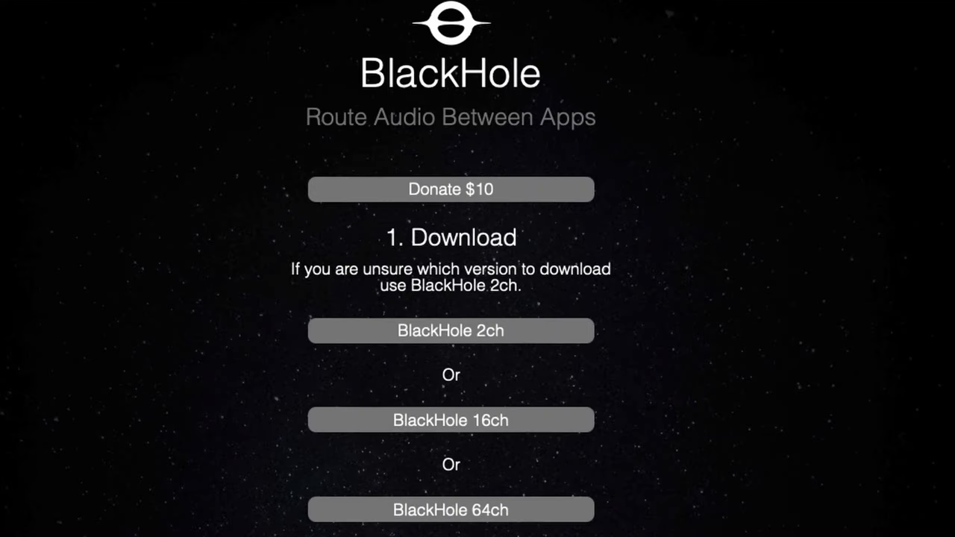
pyautogui.moveTo(579, 326)
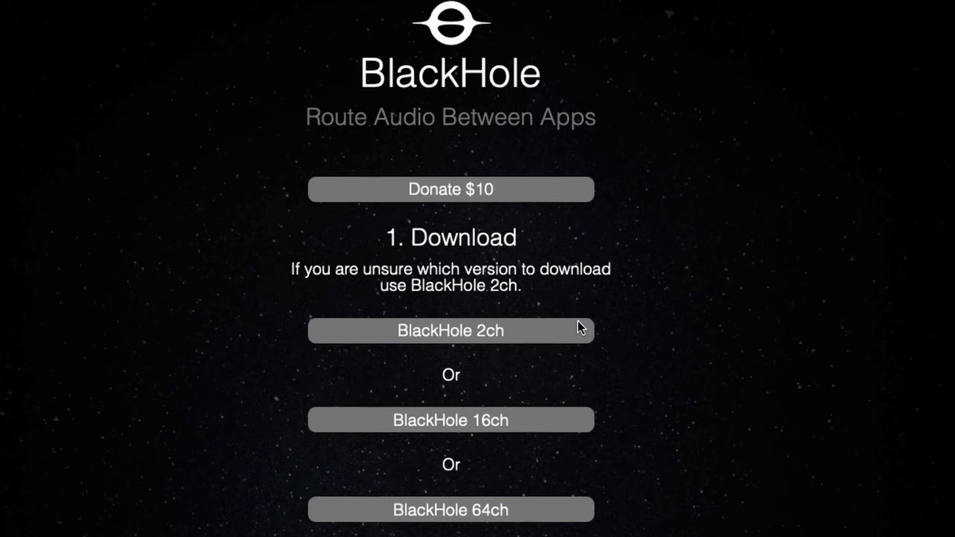
pyautogui.moveTo(567, 326)
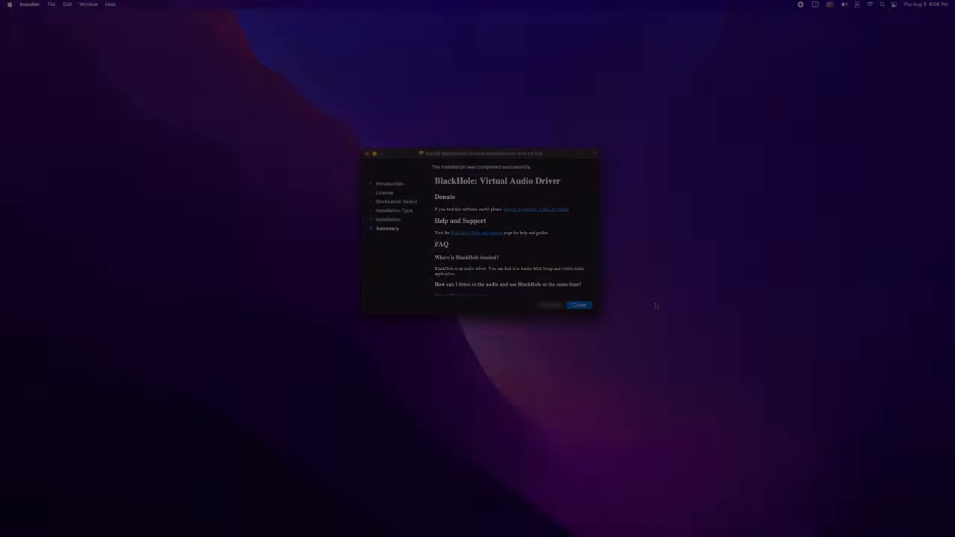
# Step: Close the finished BlackHole installer and launch Audio MIDI Setup from Utilities
pyautogui.click(579, 304)
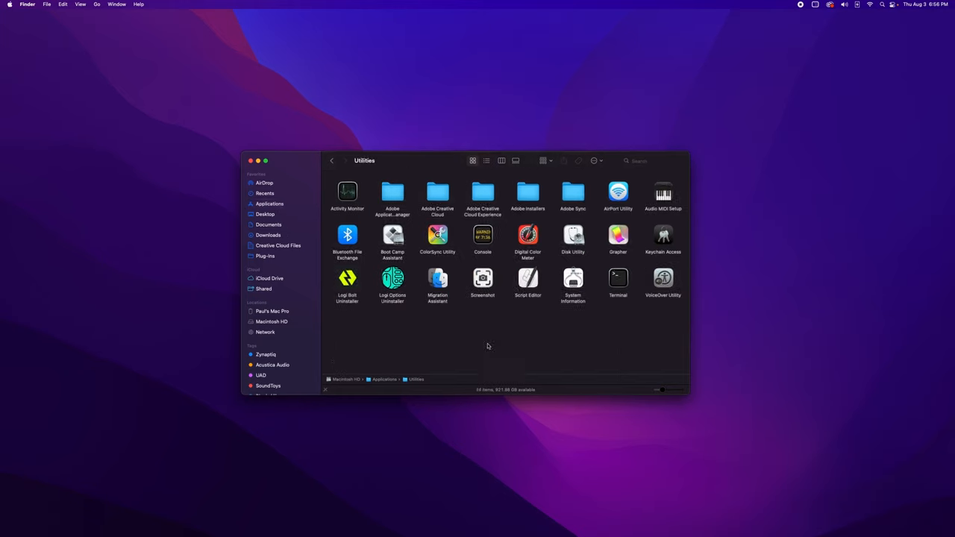
pyautogui.doubleClick(662, 191)
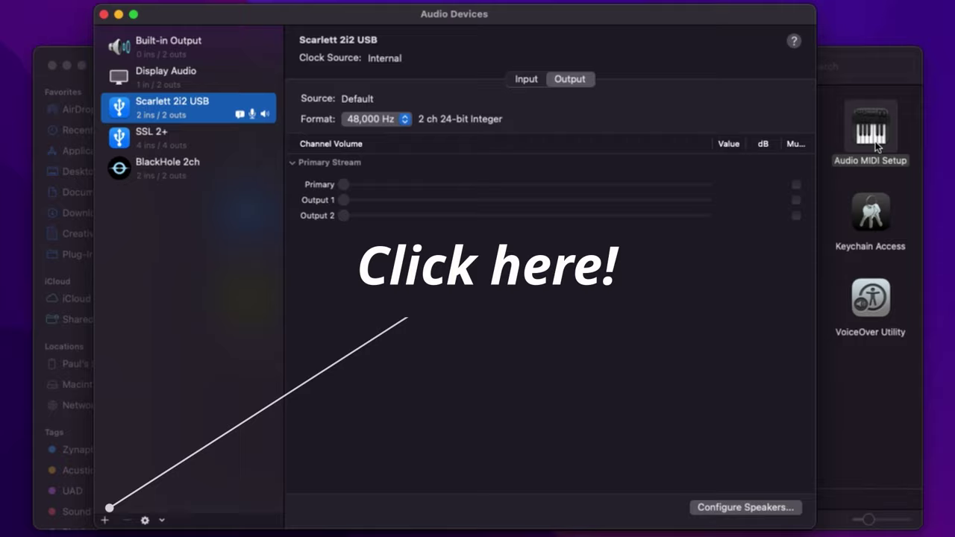
# Step: Add an aggregate device of BlackHole 2ch and Scarlett 2i2 USB, renamed 'QT REC 2i2'
pyautogui.click(105, 521)
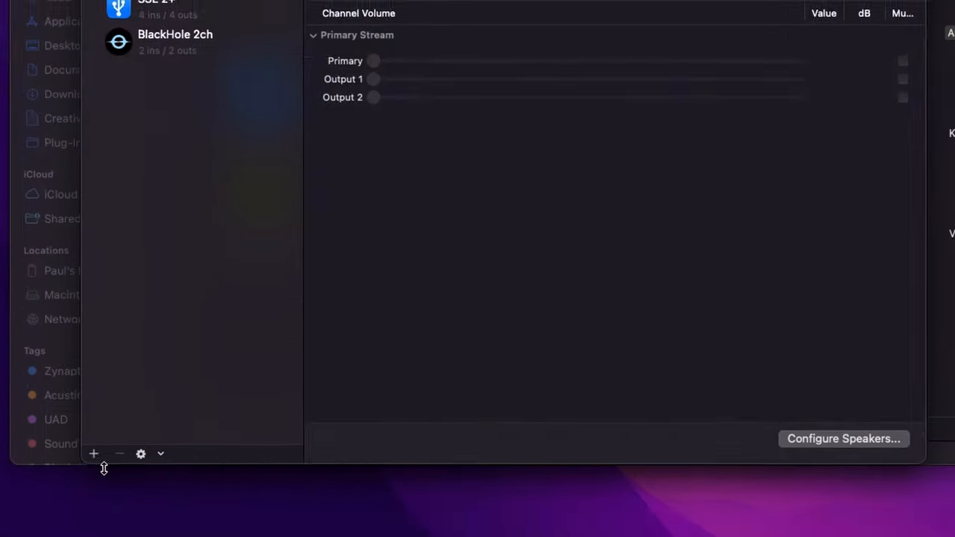
pyautogui.click(93, 454)
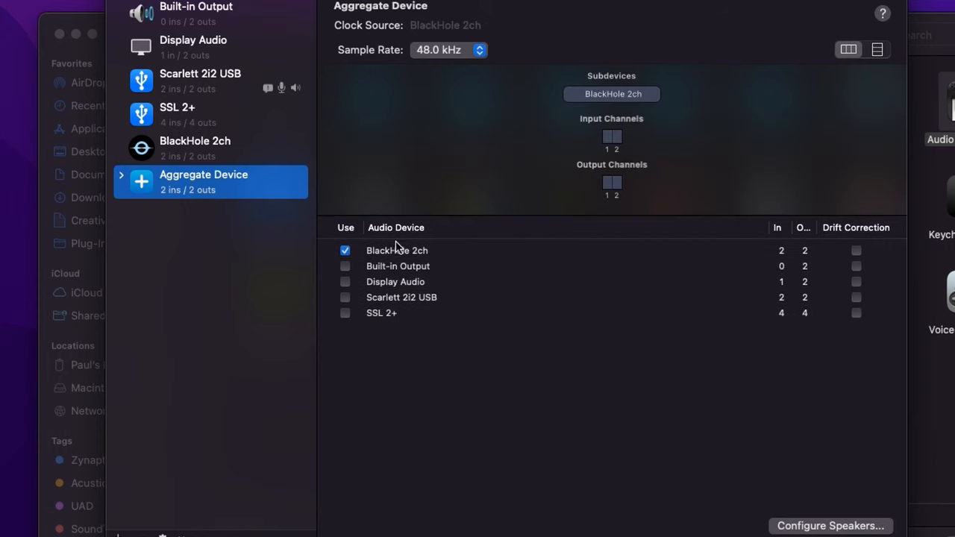
pyautogui.moveTo(467, 332)
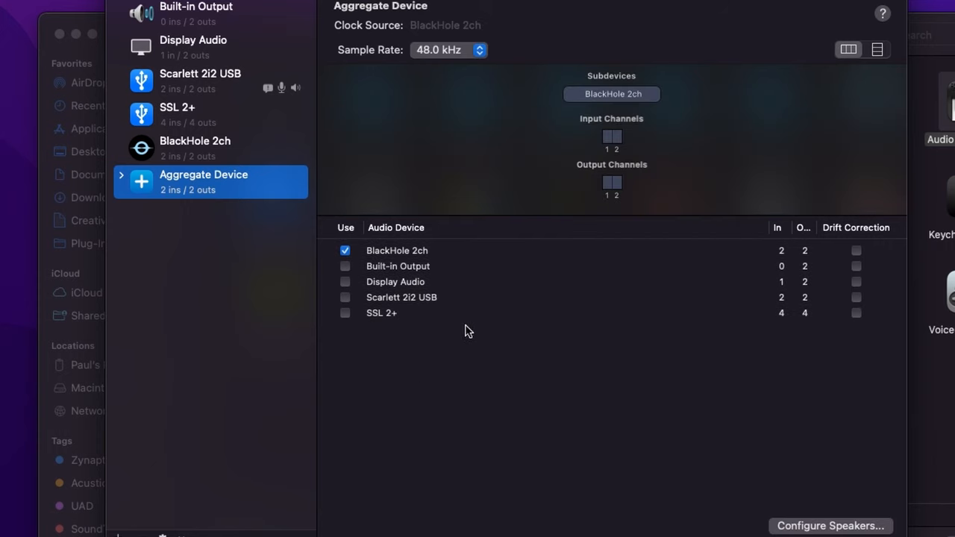
pyautogui.moveTo(432, 333)
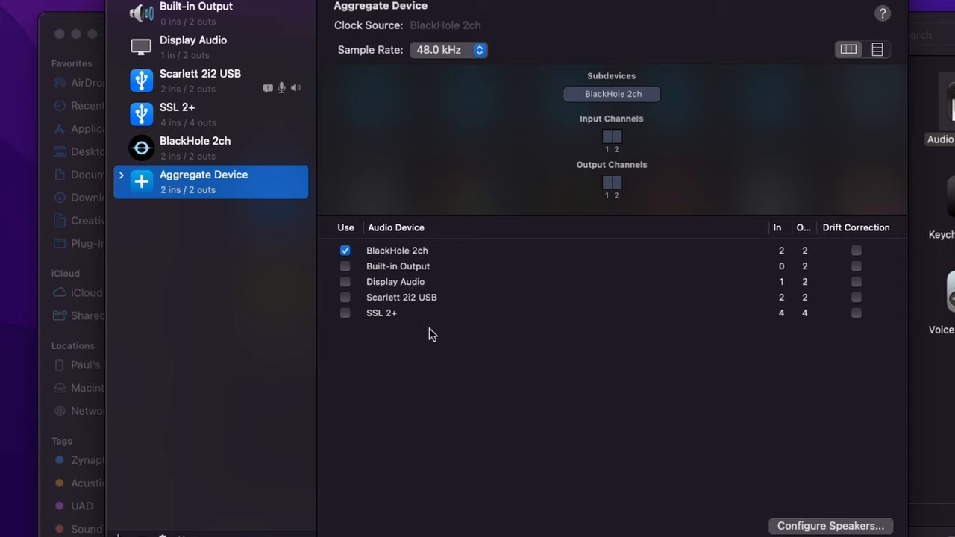
pyautogui.moveTo(347, 306)
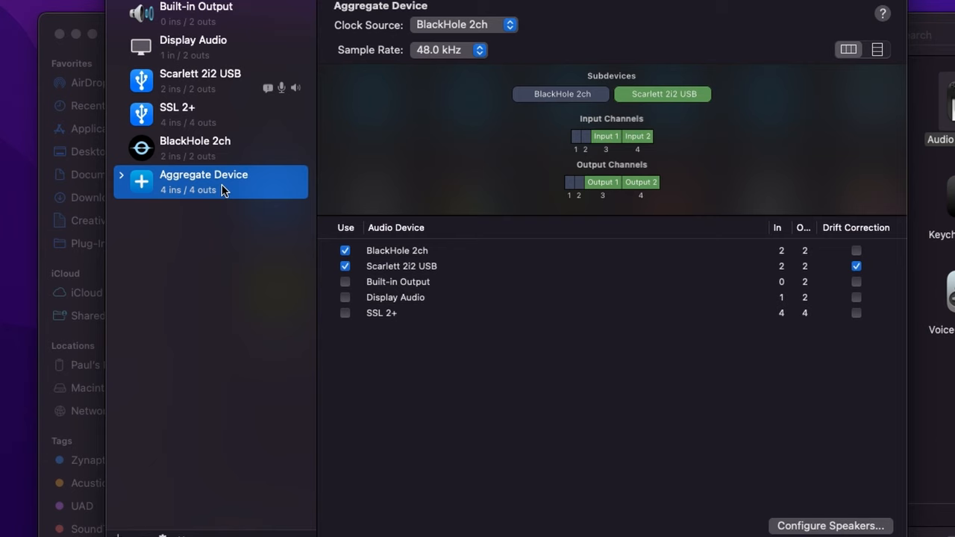
pyautogui.doubleClick(203, 175)
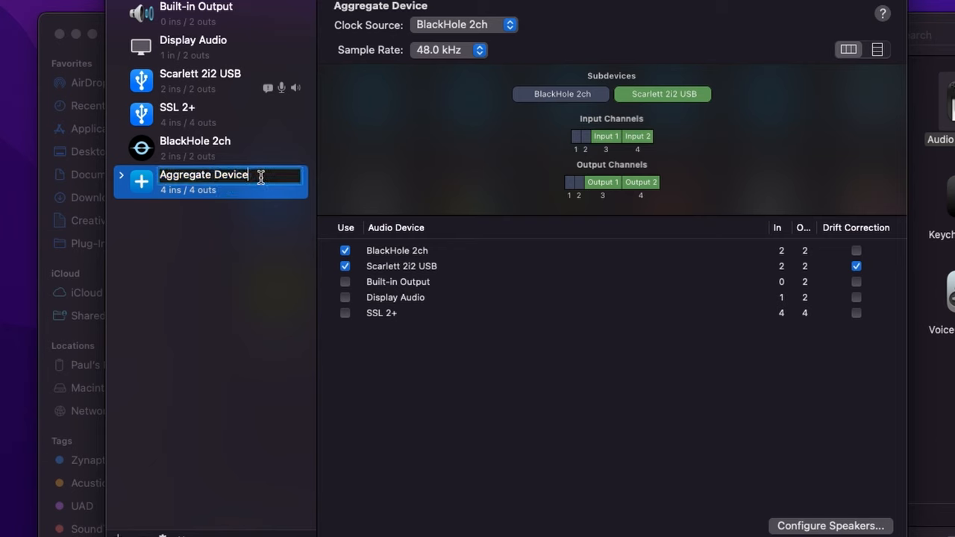
pyautogui.write('Q')
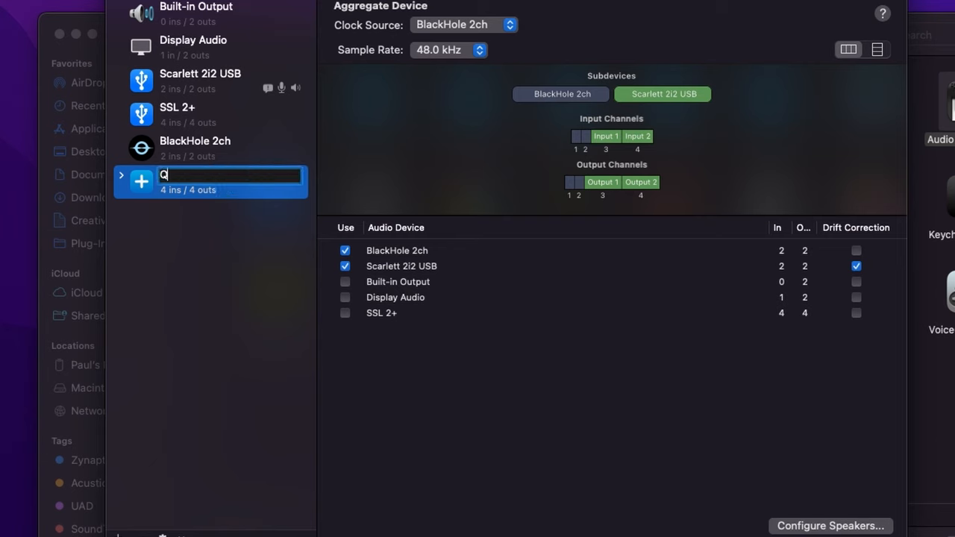
pyautogui.write('T REC')
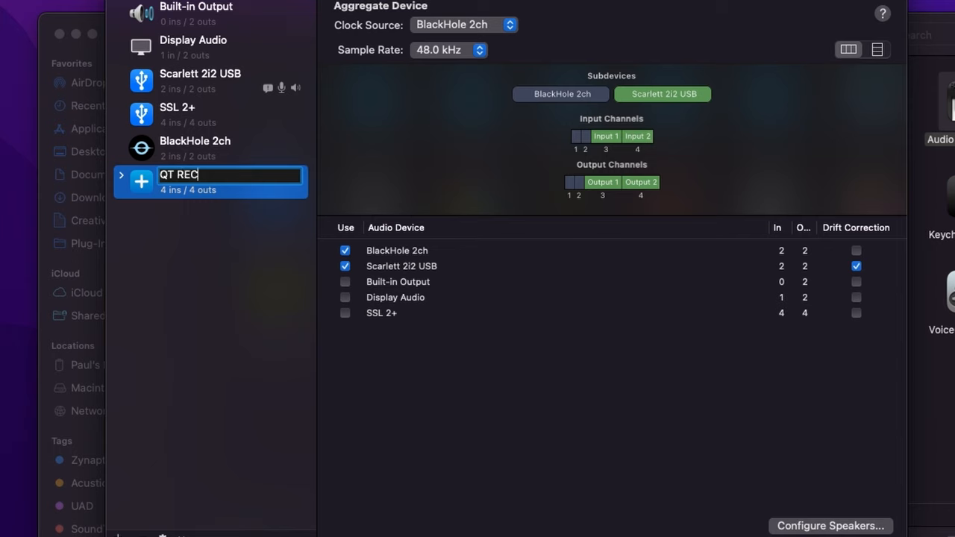
pyautogui.write('2i2')
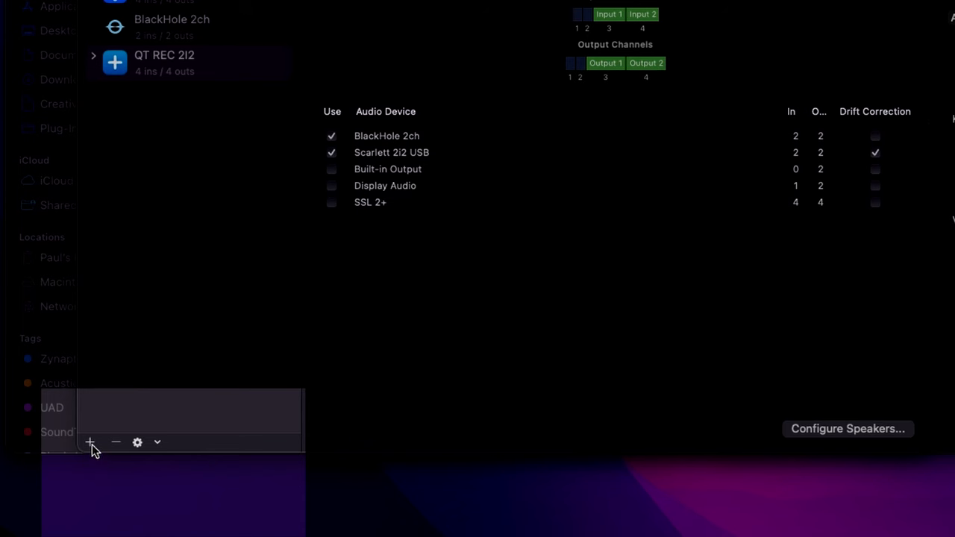
# Step: Add a multi-output device for Scarlett 2i2 USB and BlackHole 2ch, renamed 'QT. REC'
pyautogui.click(89, 443)
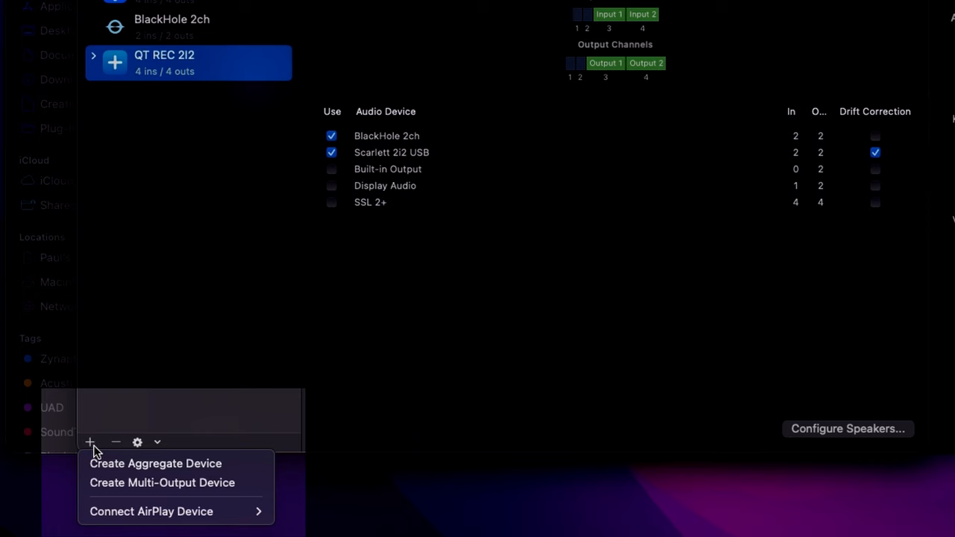
pyautogui.click(162, 483)
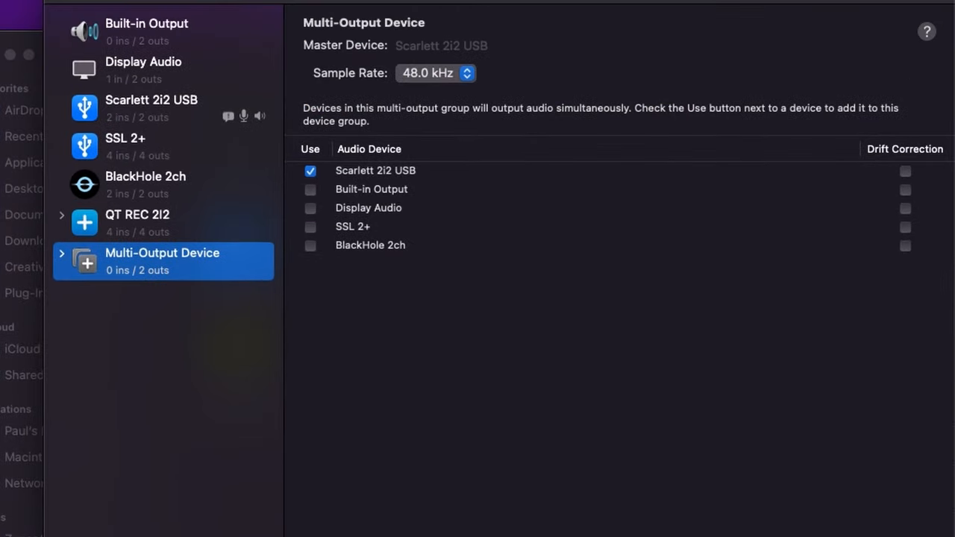
pyautogui.moveTo(360, 260)
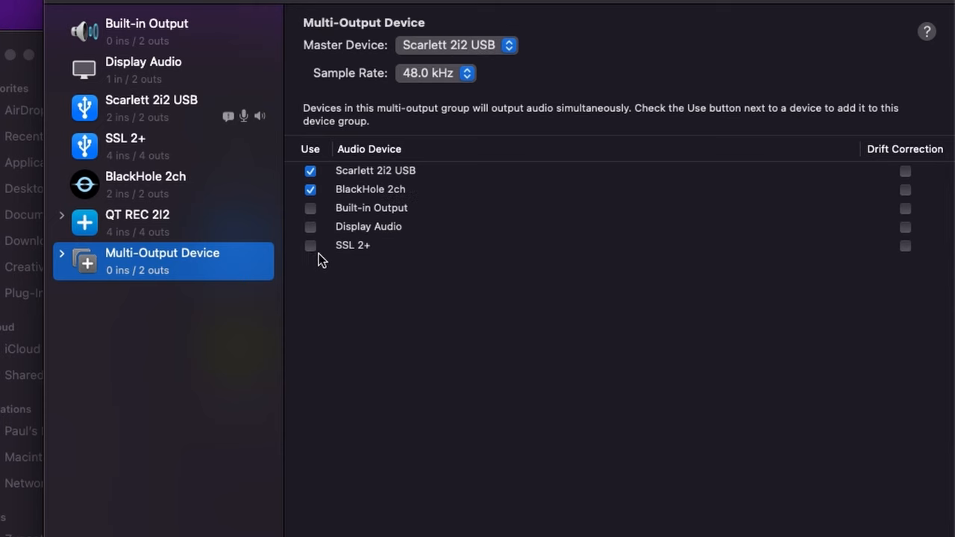
pyautogui.moveTo(358, 209)
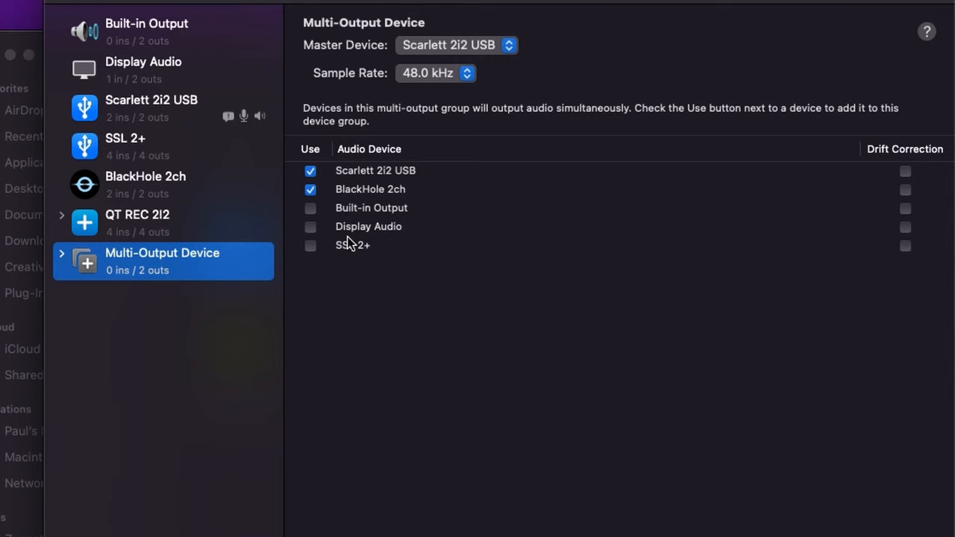
pyautogui.doubleClick(162, 253)
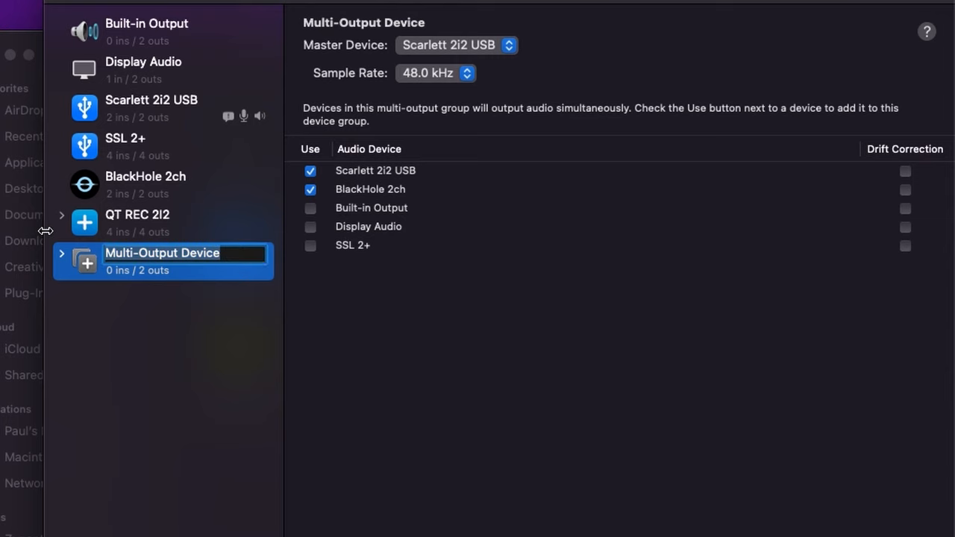
pyautogui.write('QT. REC')
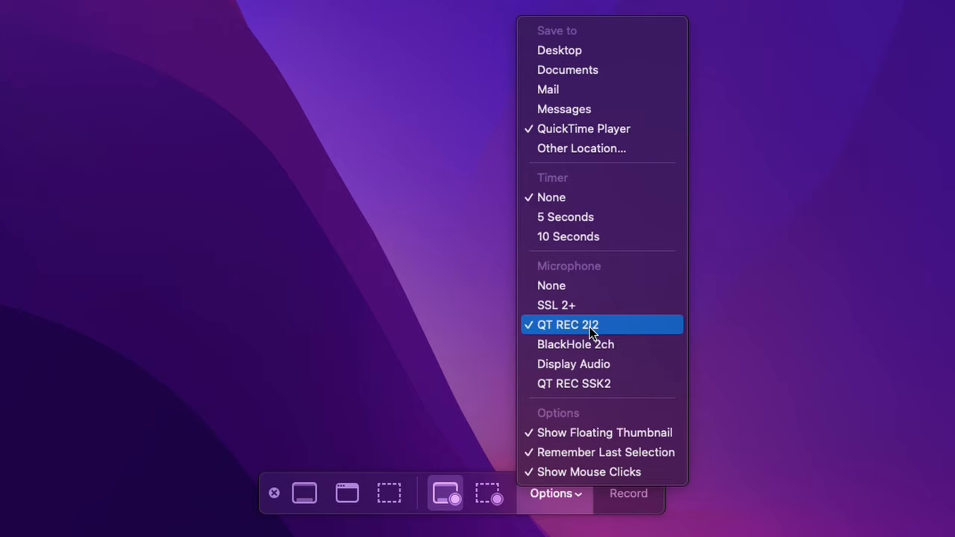
# Step: Choose QT REC 2I2 as the screen recording microphone and record the entire screen
pyautogui.click(590, 325)
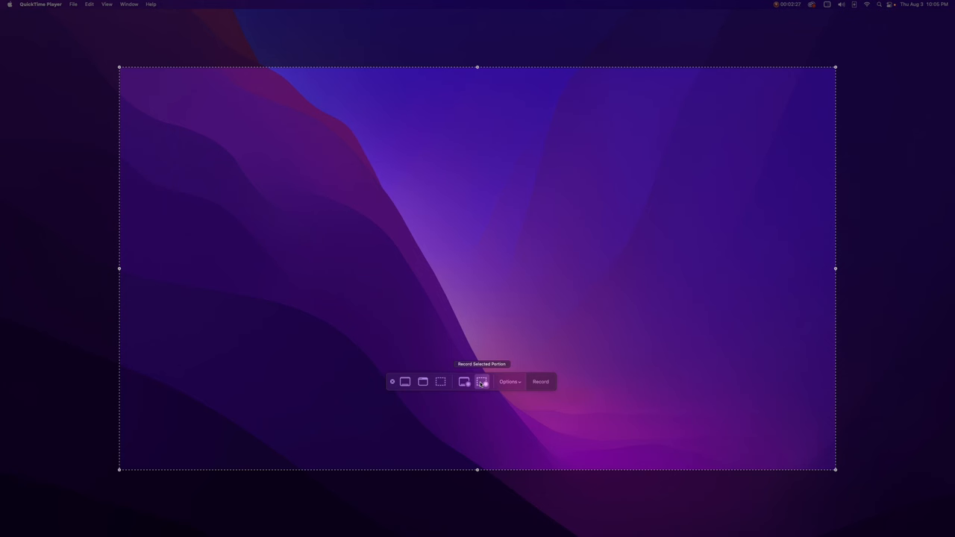
pyautogui.click(462, 382)
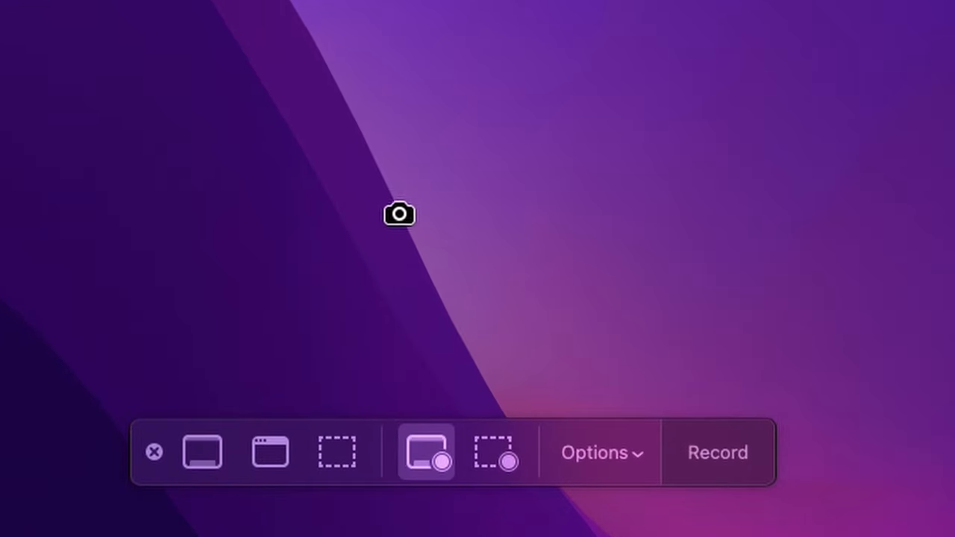
pyautogui.moveTo(438, 161)
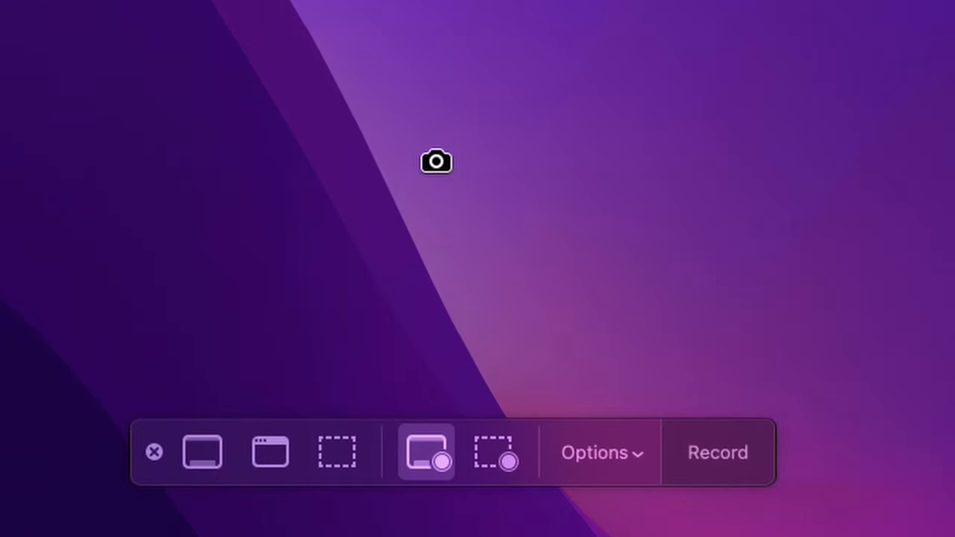
pyautogui.click(717, 453)
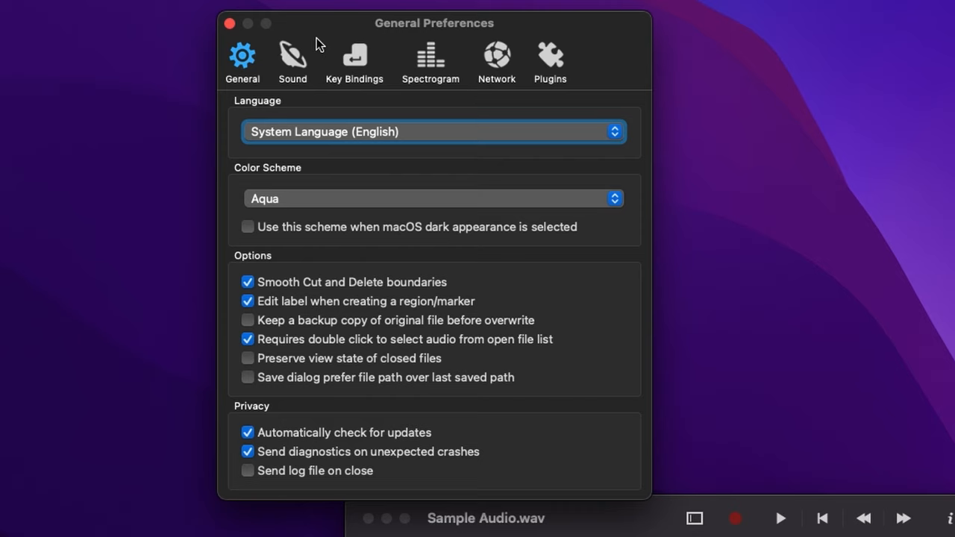
# Step: Set ocenaudio's Sound preferences Playback Device to QT. REC APP OUTPUT (2 channels)
pyautogui.click(293, 58)
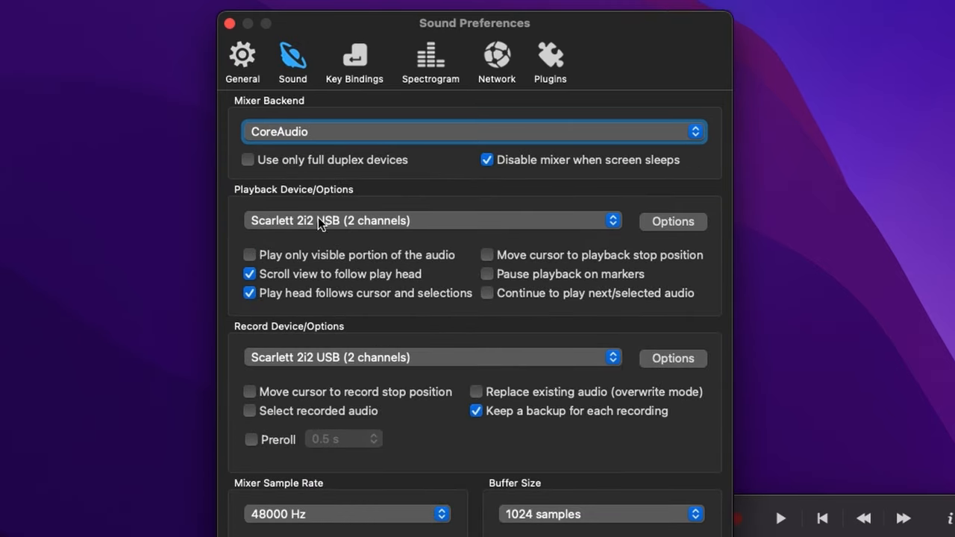
pyautogui.moveTo(274, 234)
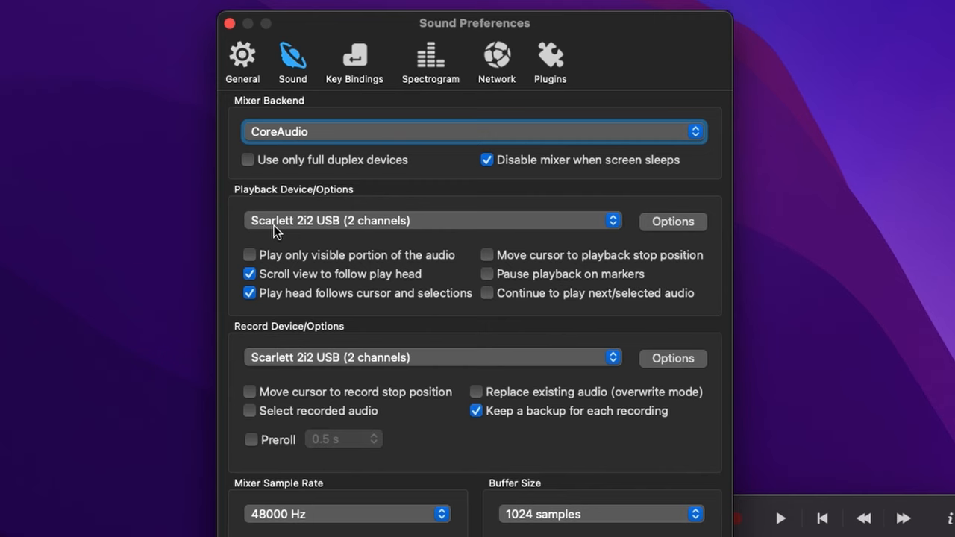
pyautogui.click(433, 220)
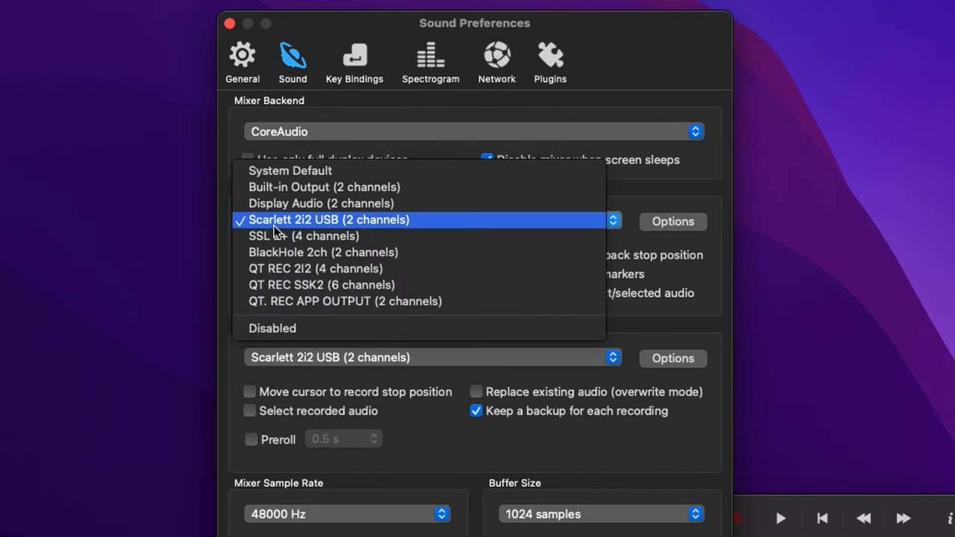
pyautogui.moveTo(334, 305)
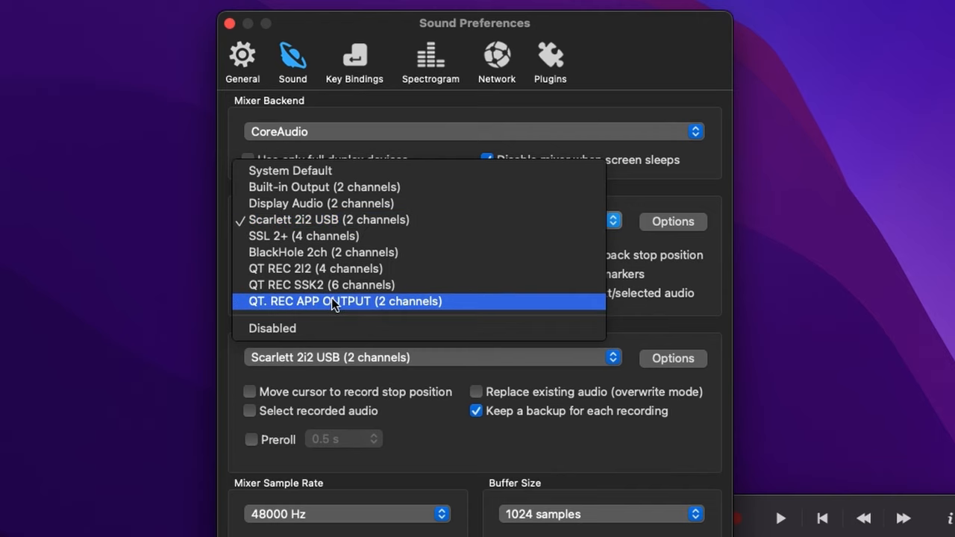
pyautogui.moveTo(352, 312)
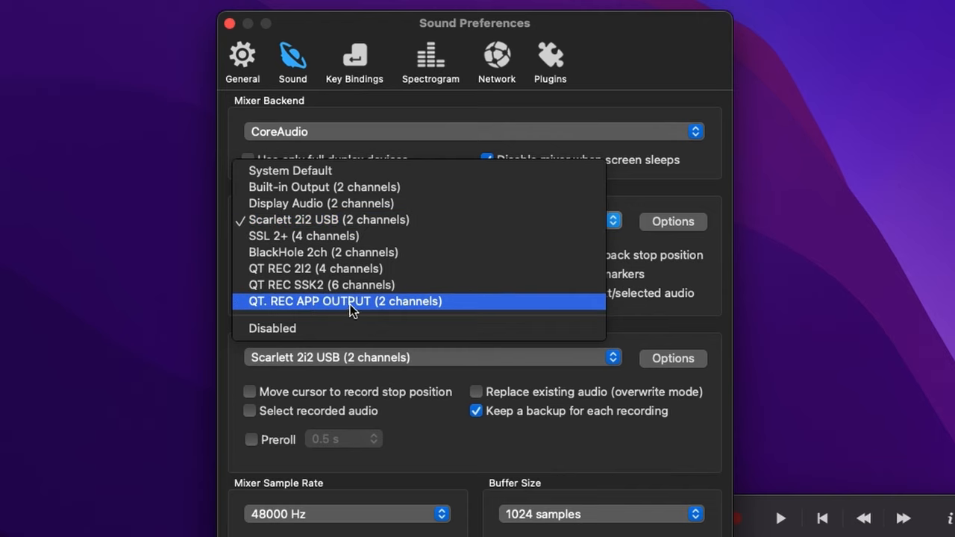
pyautogui.click(342, 301)
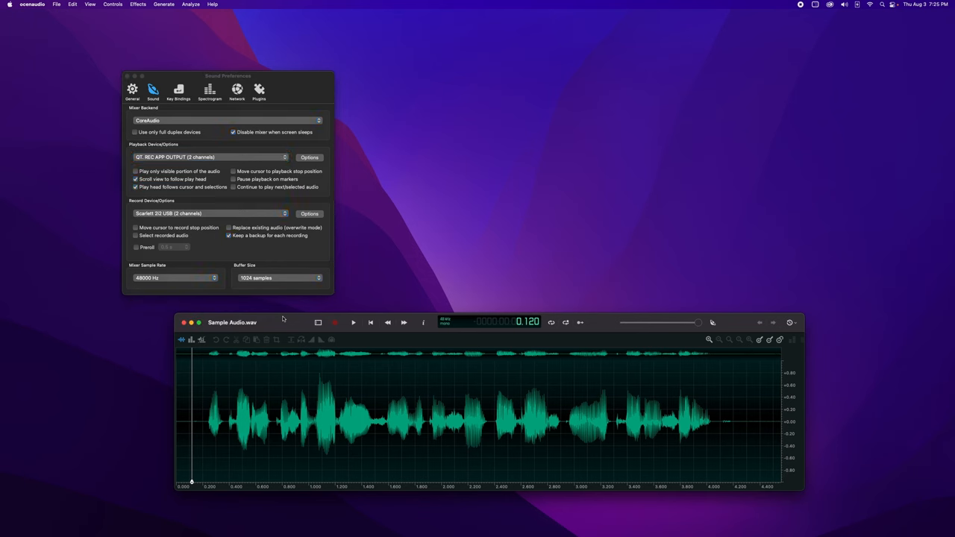
pyautogui.click(353, 322)
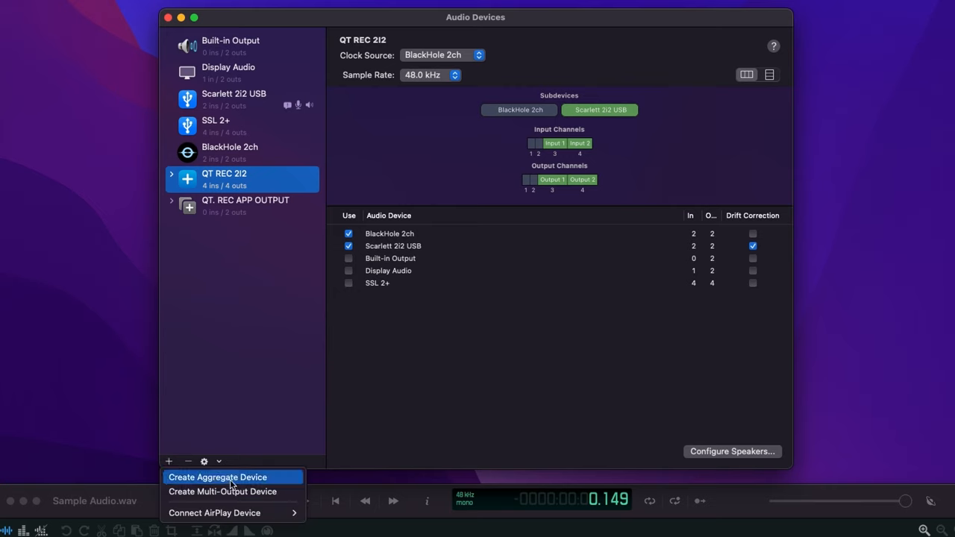
# Step: Add an aggregate device with SSL 2+ alongside BlackHole 2ch, named 'QT REC'
pyautogui.click(227, 477)
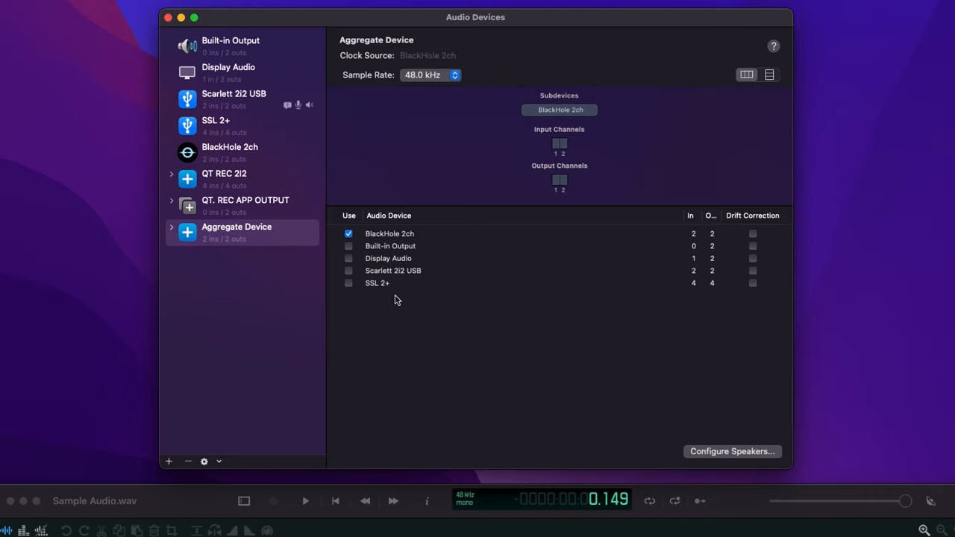
pyautogui.moveTo(393, 283)
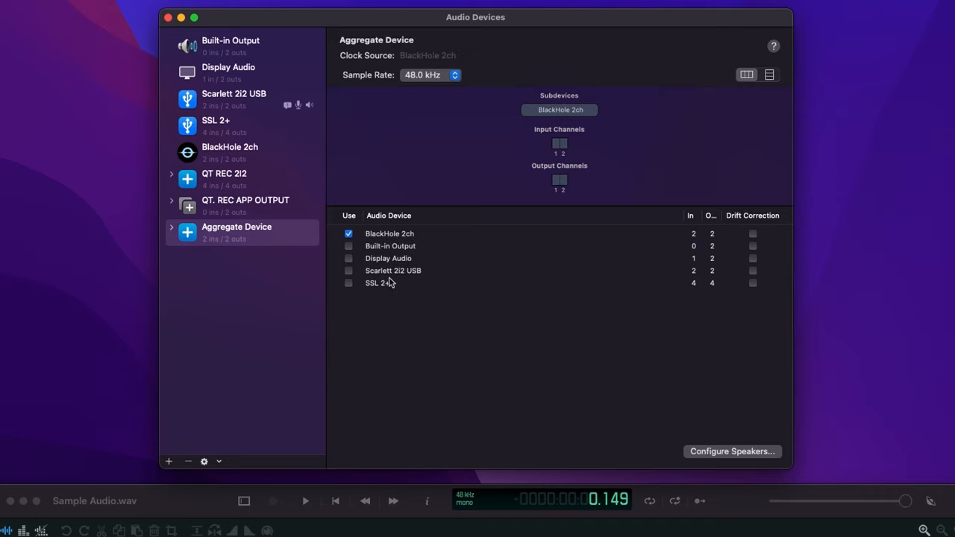
pyautogui.click(349, 283)
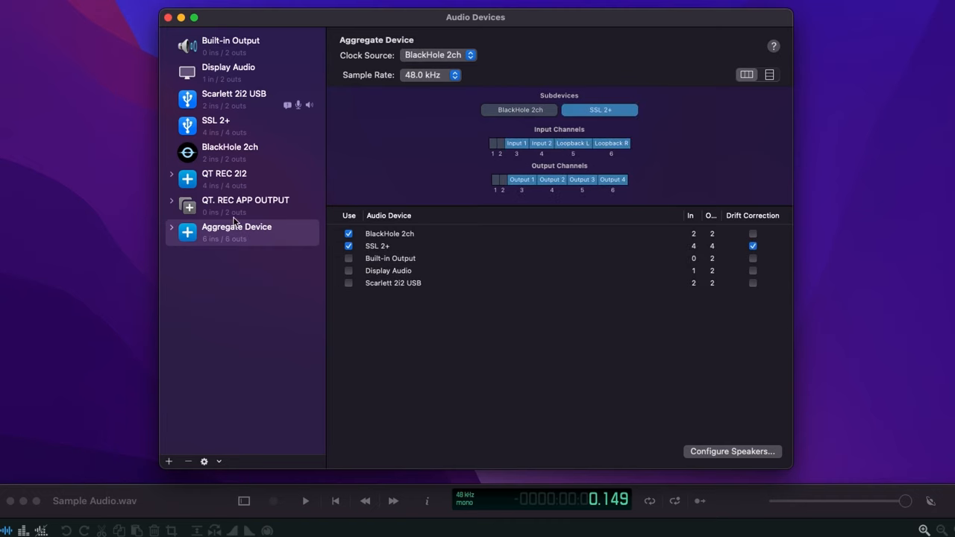
pyautogui.doubleClick(236, 227)
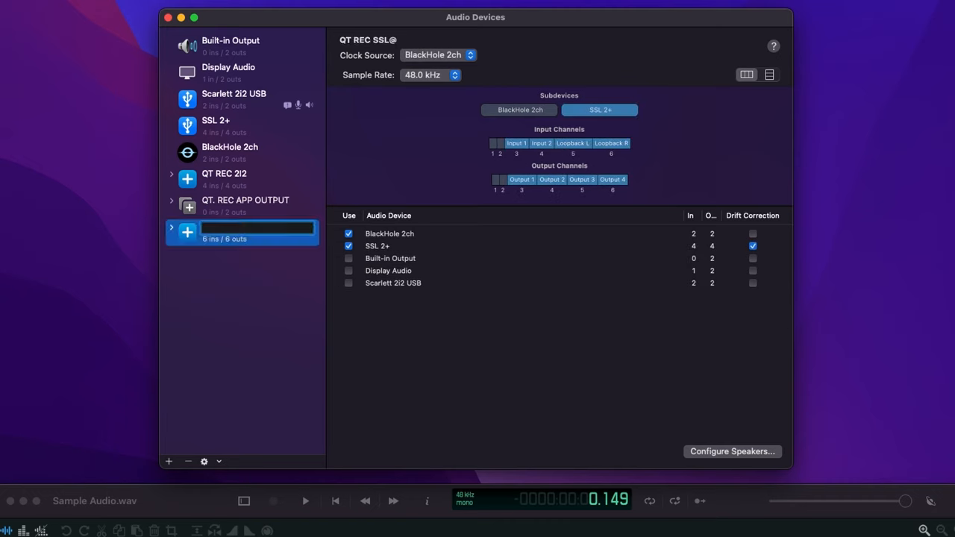
pyautogui.write('QT REC')
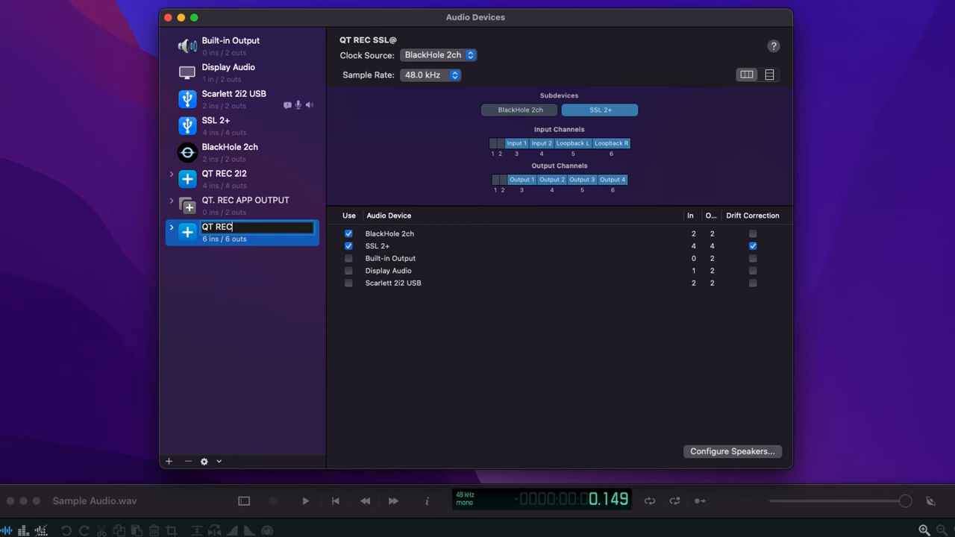